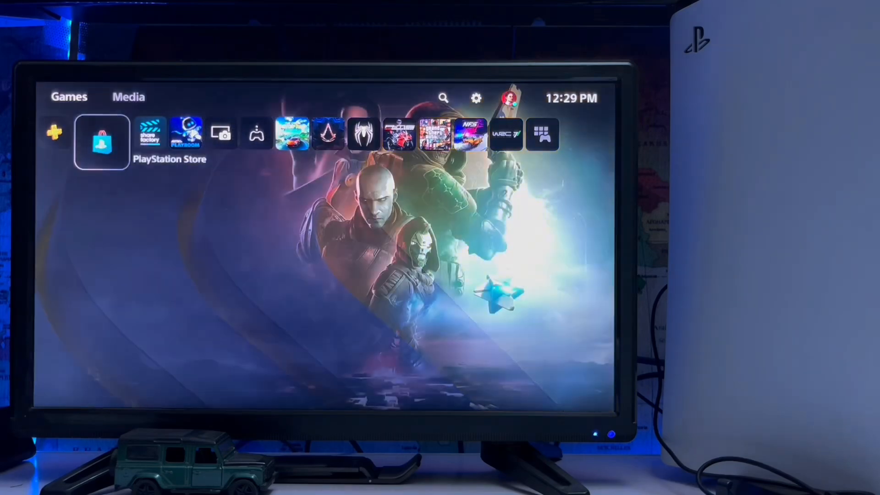
Step: Open Settings, go to Users and Accounts, and show its Other section
scroll("right", 3)
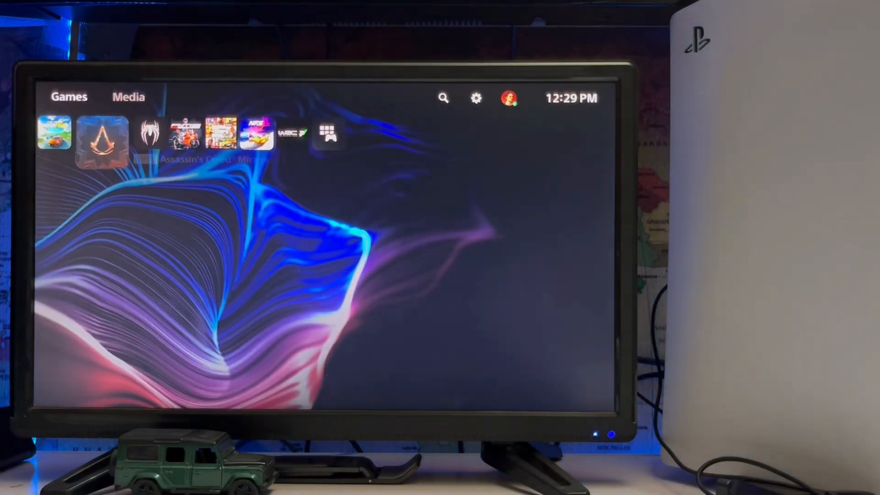
left_click(291, 134)
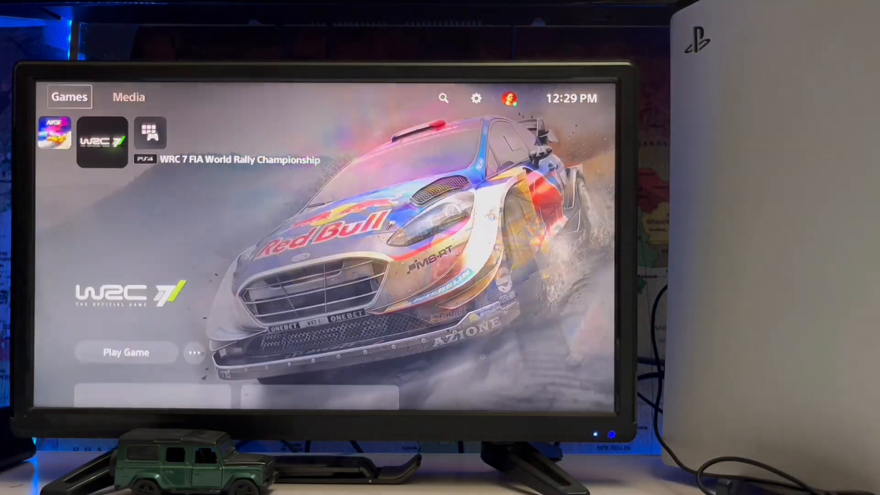
left_click(475, 98)
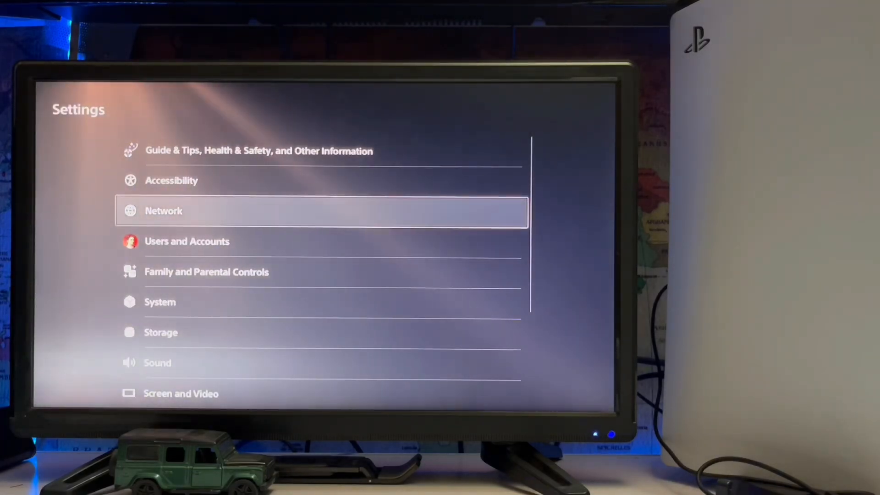
left_click(187, 241)
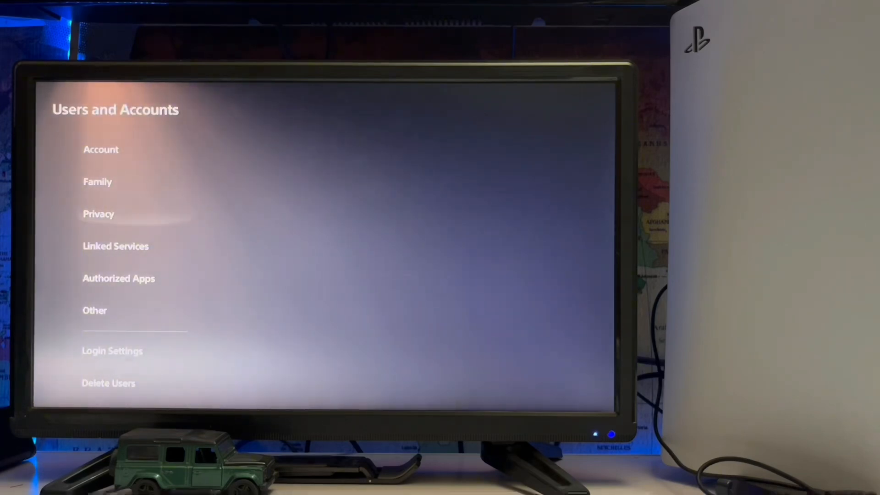
left_click(94, 310)
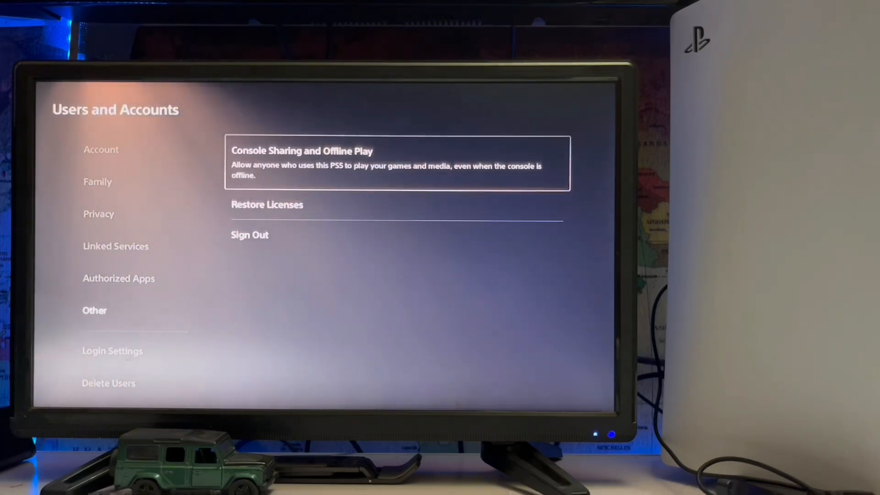
Step: Run Restore Licenses and dismiss the 'Licenses restored.' confirmation with OK
left_click(267, 205)
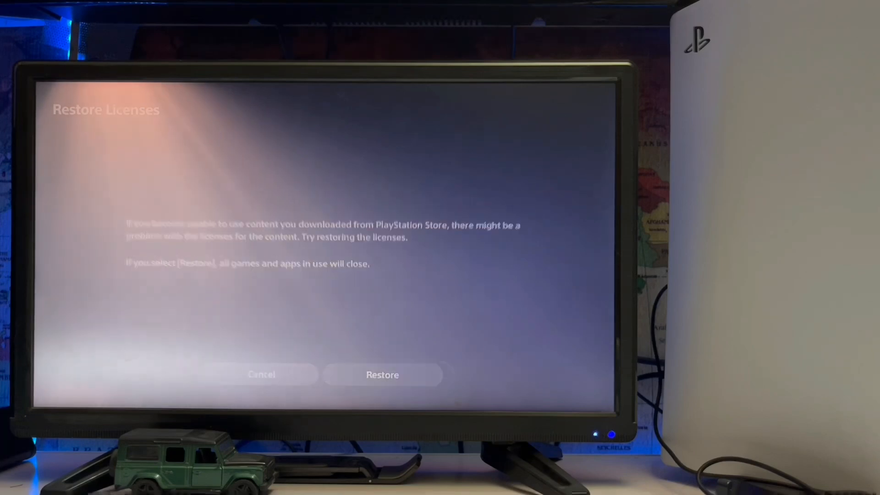
left_click(382, 374)
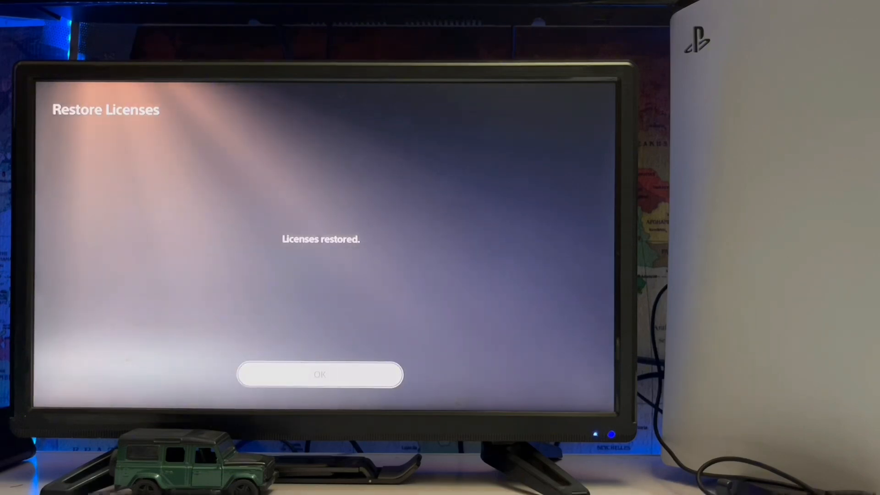
left_click(320, 374)
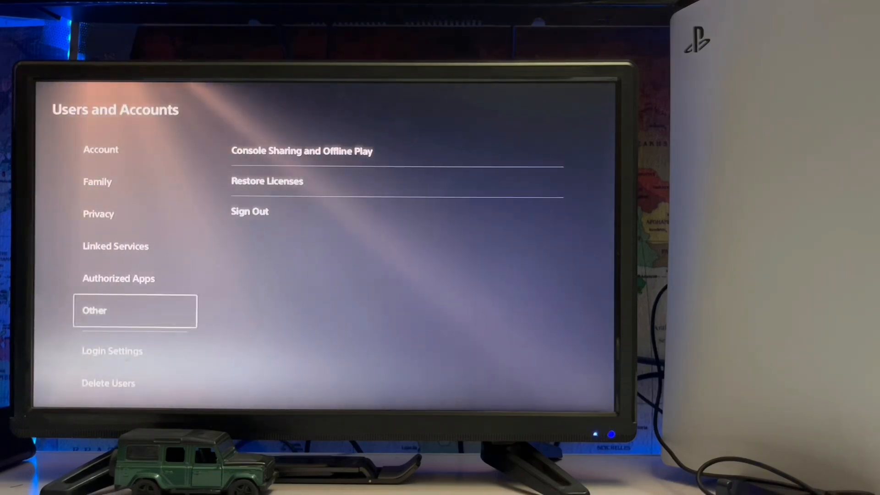